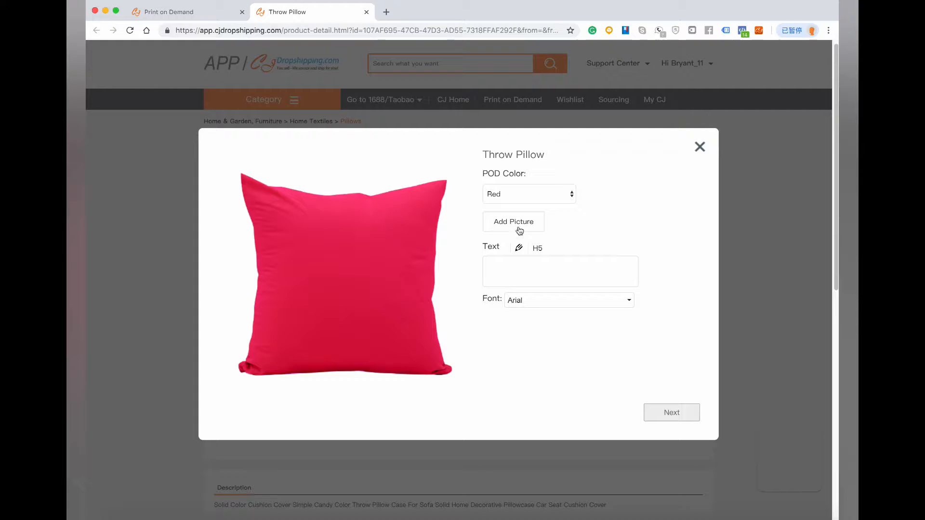
Upload example.png as the paw-print picture on the red throw pillow.
left_click(513, 221)
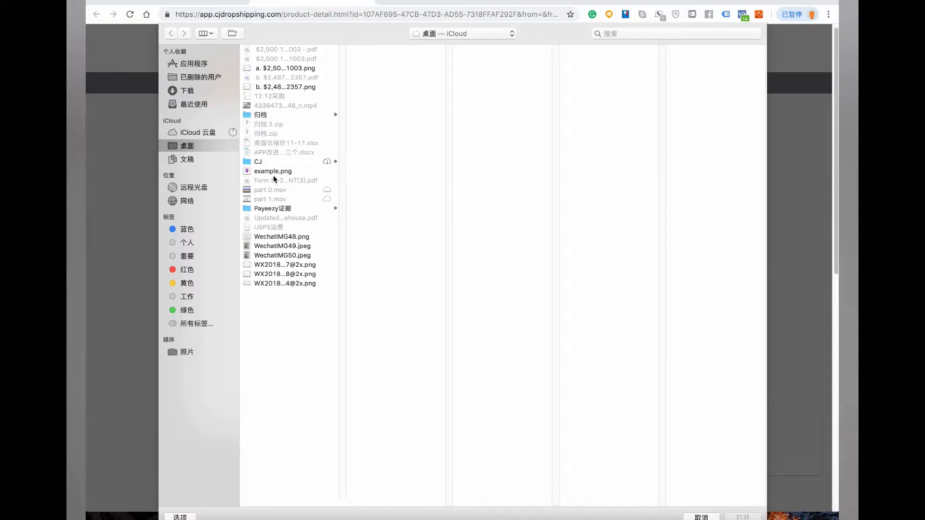
left_click(272, 171)
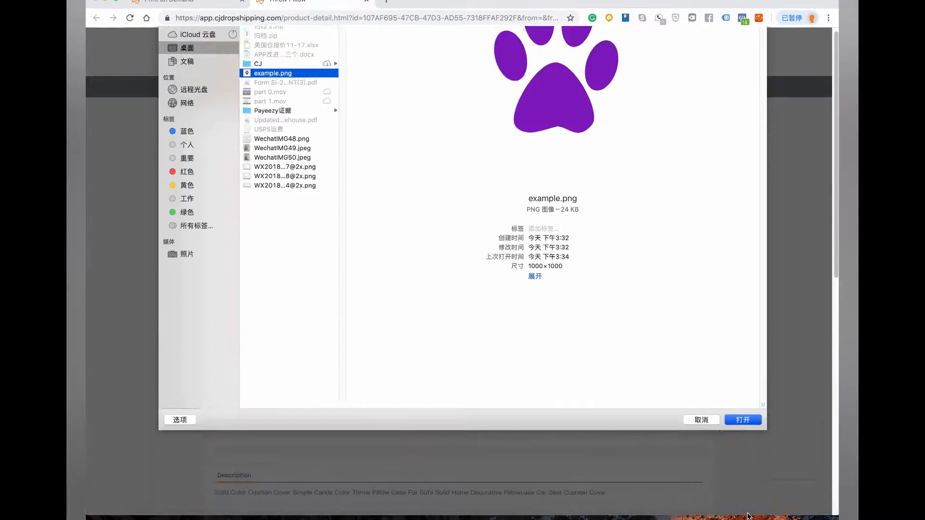
left_click(742, 420)
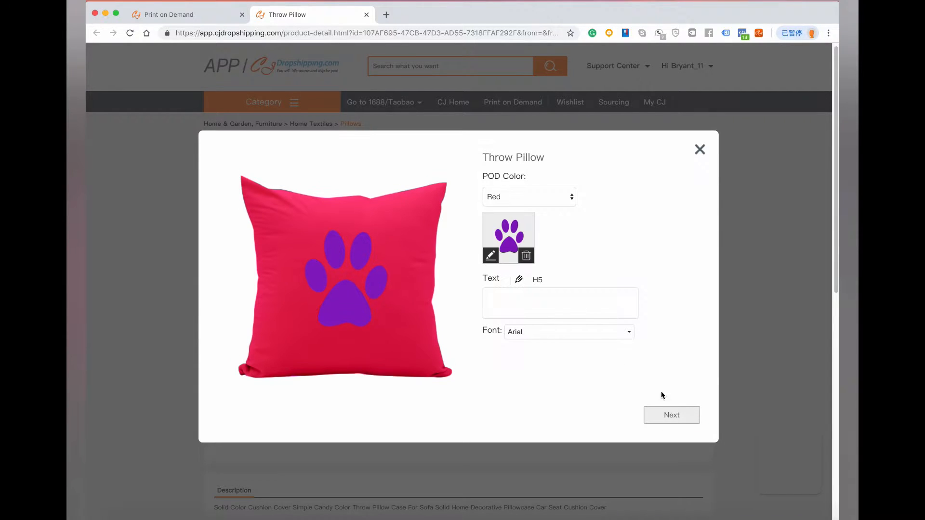
Add orange 'CJ' text in a script font over the paw print.
left_click(559, 303)
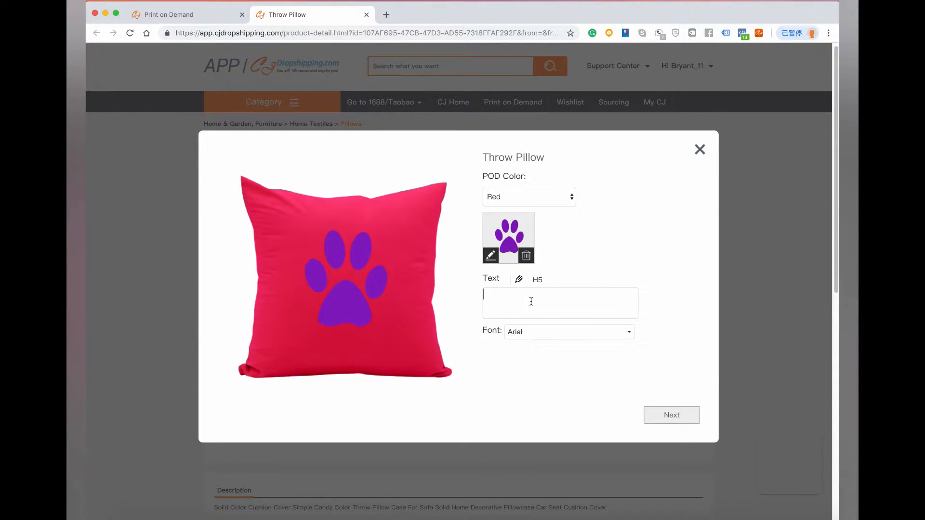
type("CJ")
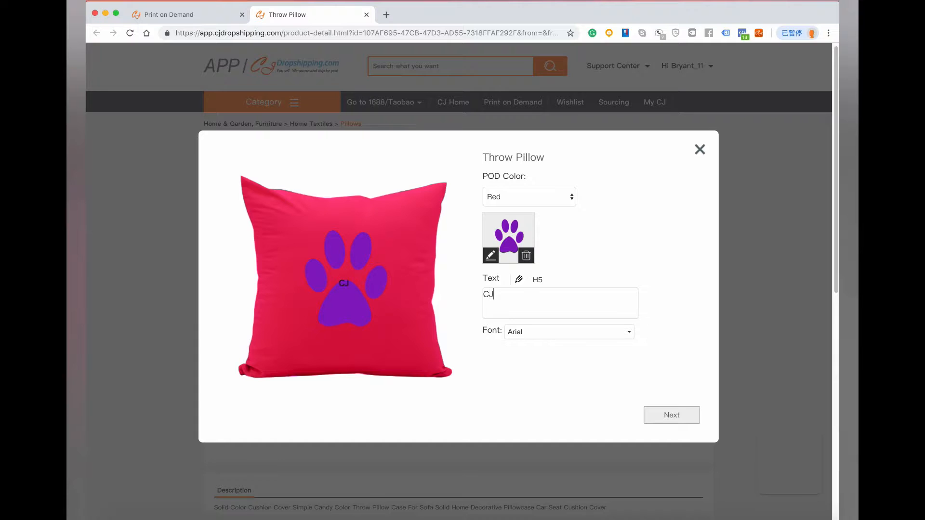
left_click(537, 279)
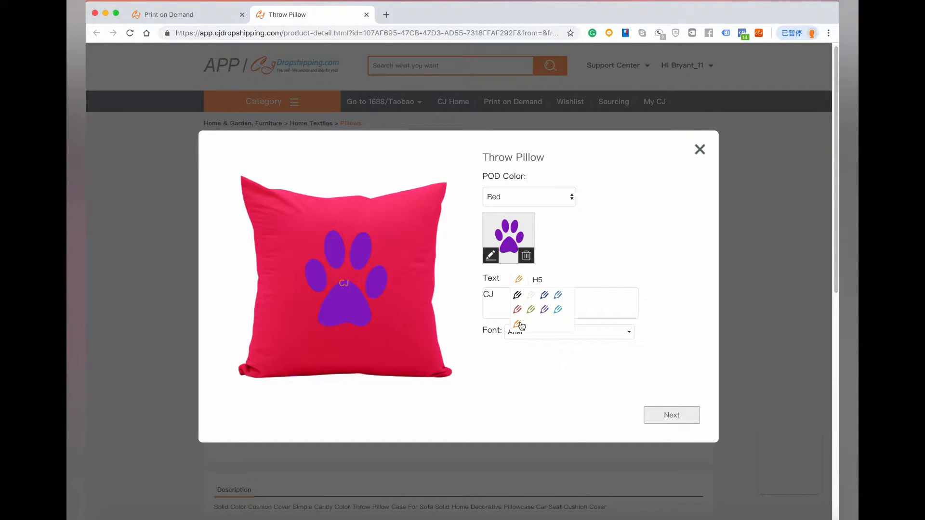
left_click(538, 279)
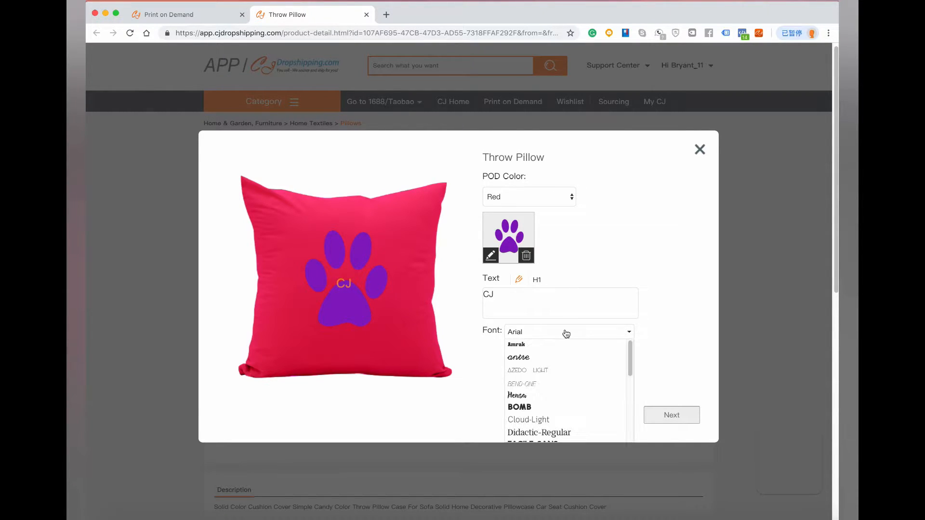
mouse_move(539, 359)
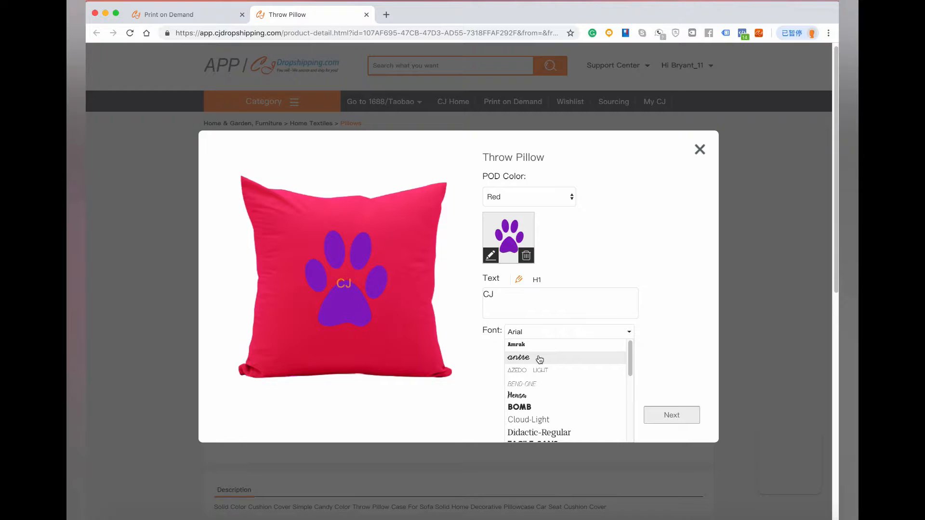
left_click(518, 358)
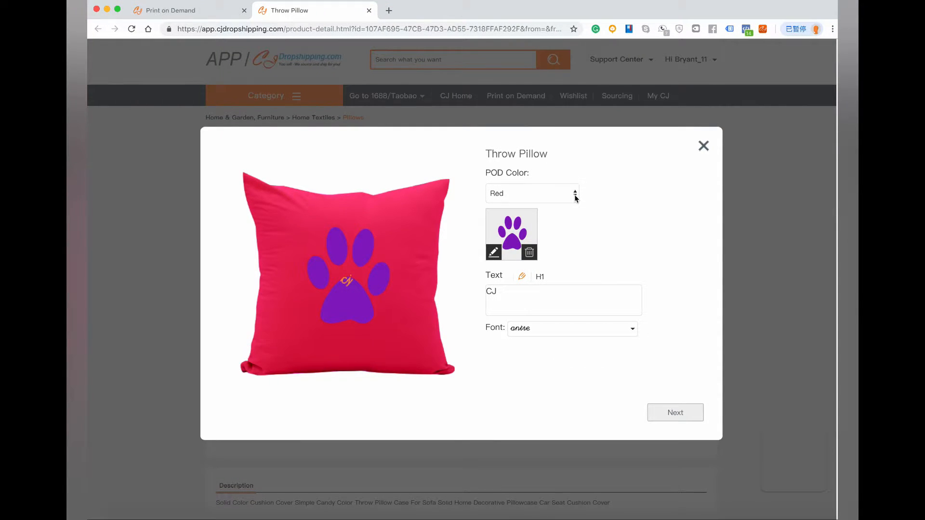
Preview the pillow in Gray and Yellow, then continue to variant selection.
left_click(532, 192)
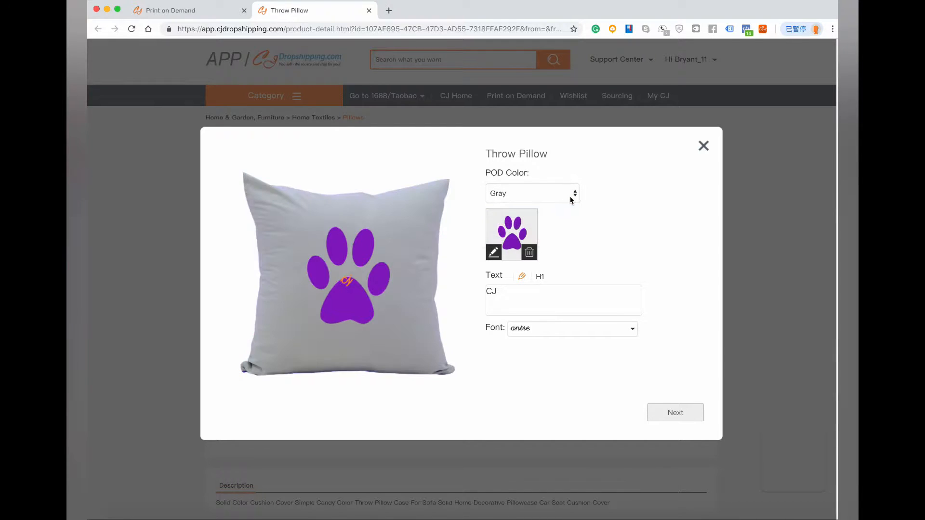
left_click(531, 193)
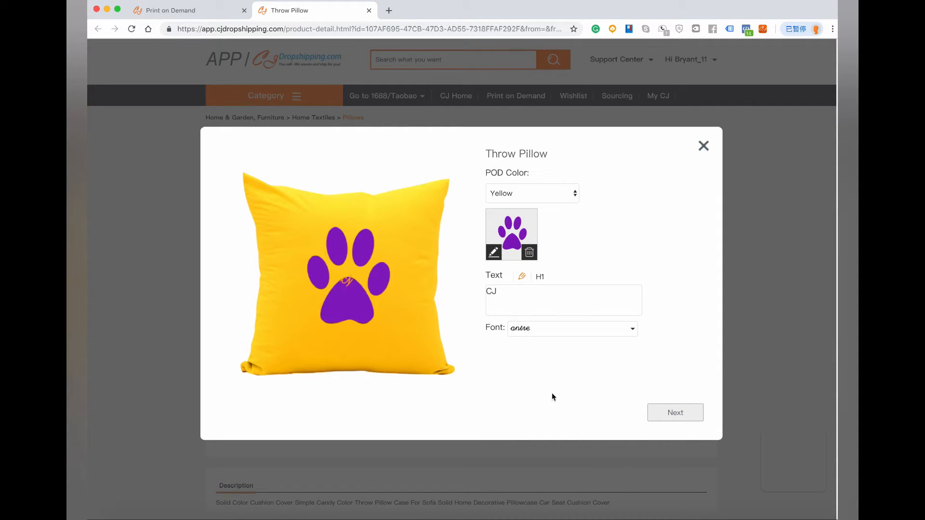
left_click(675, 412)
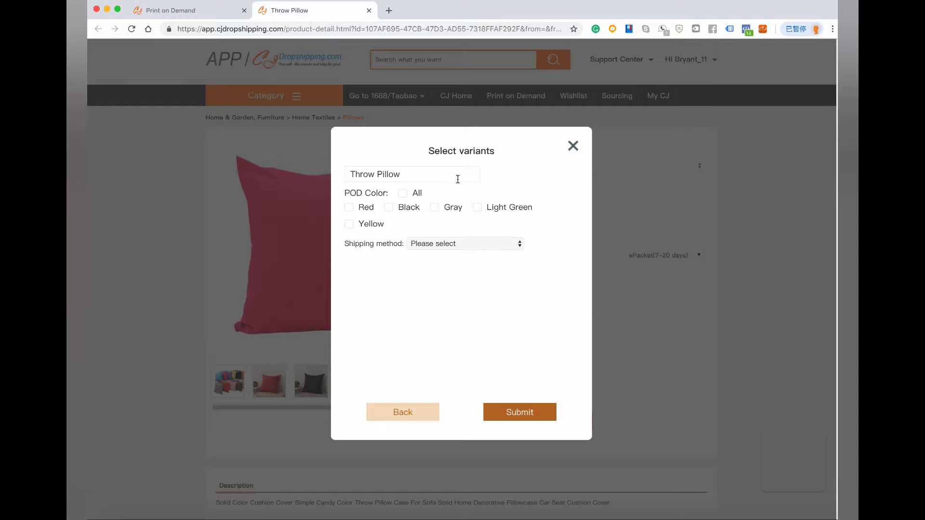
Rename the design 'example', choose CJPacket shipping, and submit it to Design Myself.
key("Backspace")
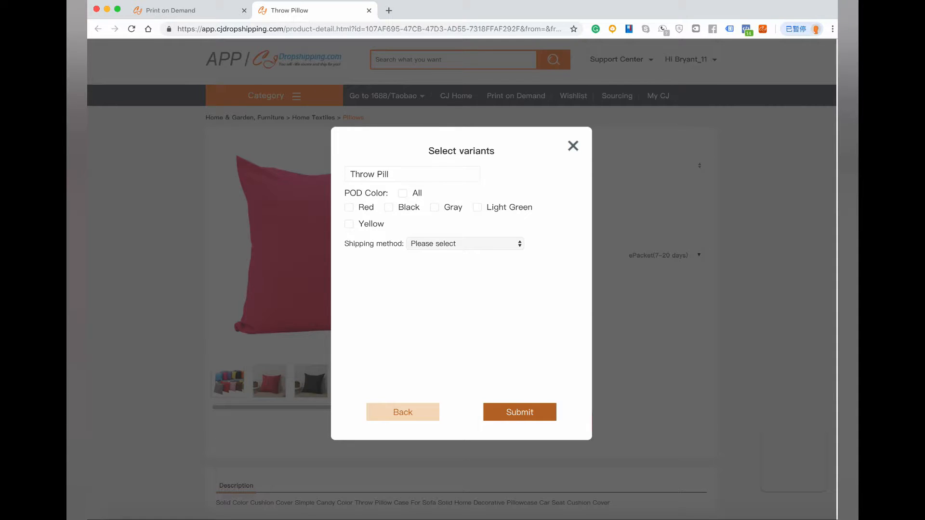
left_click(412, 174)
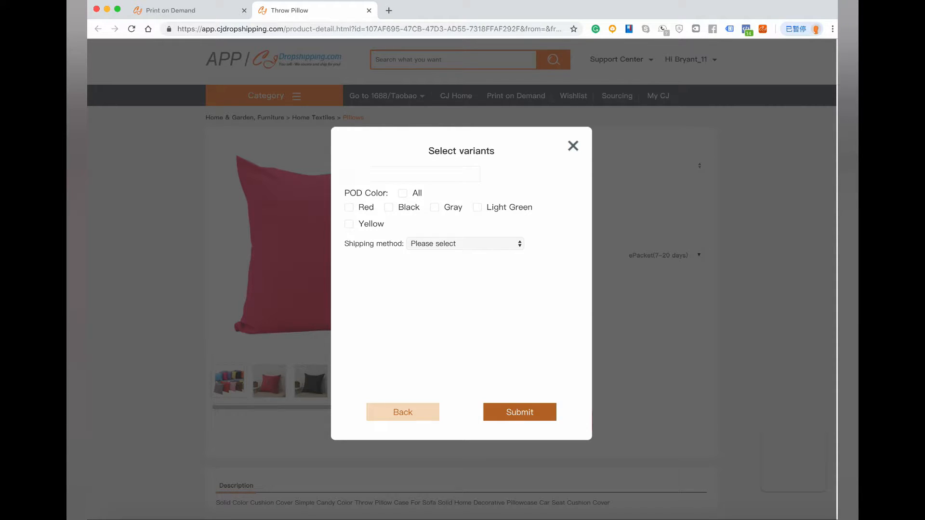
type("example")
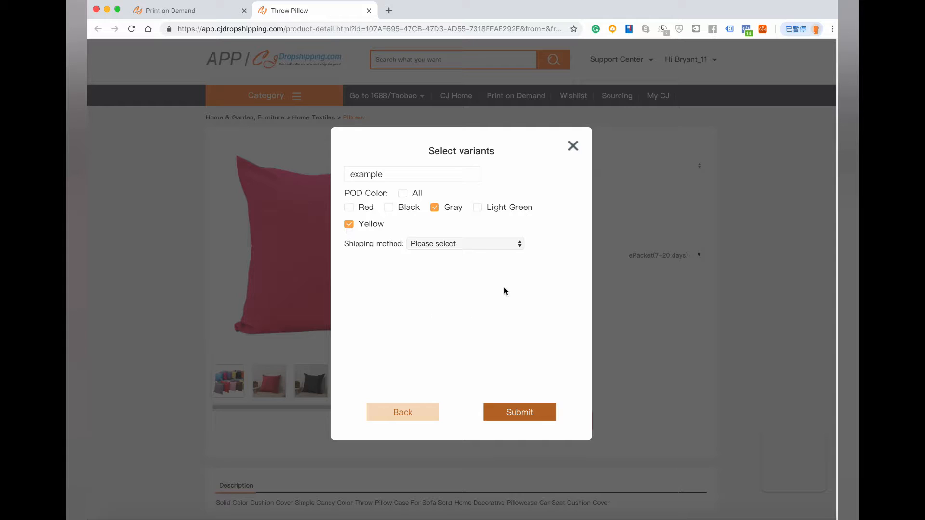
left_click(464, 243)
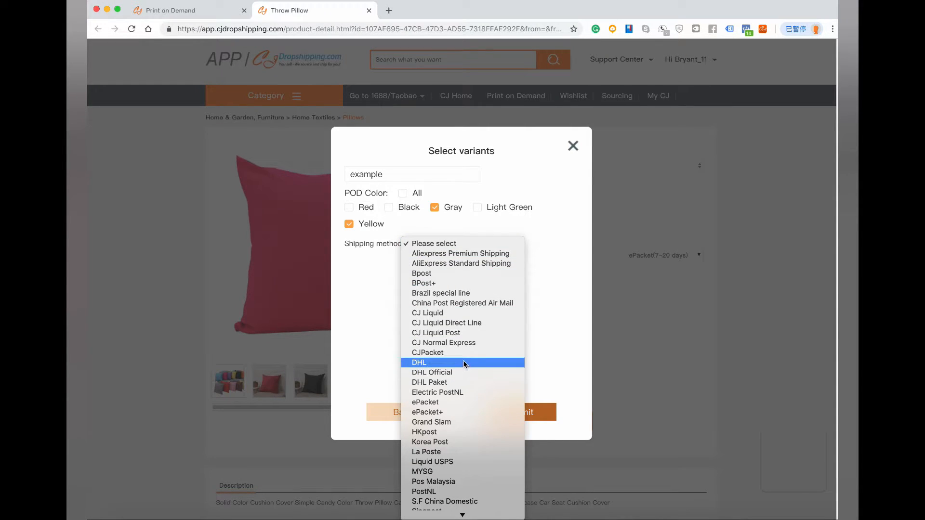
left_click(428, 352)
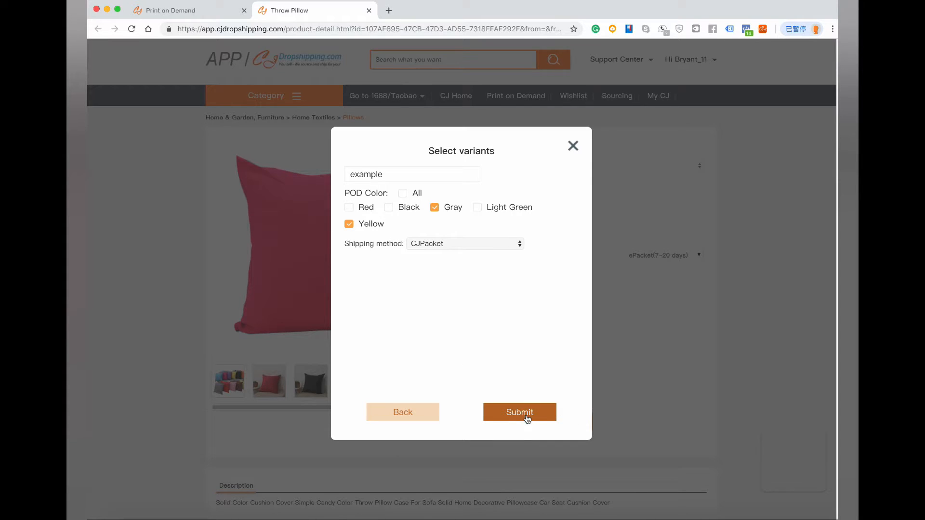
left_click(520, 412)
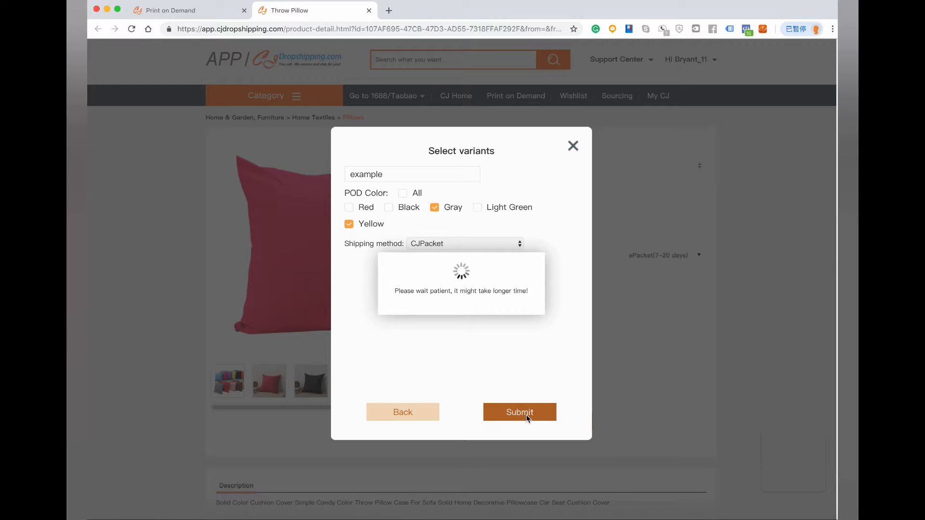
left_click(519, 412)
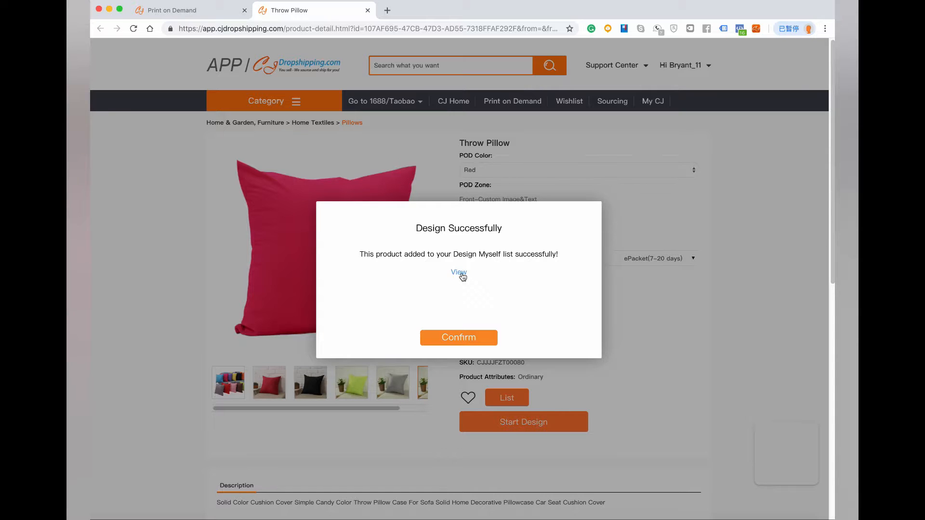
View the 'example' pillow's product page in a new tab, then return to the My CJ tab.
left_click(458, 273)
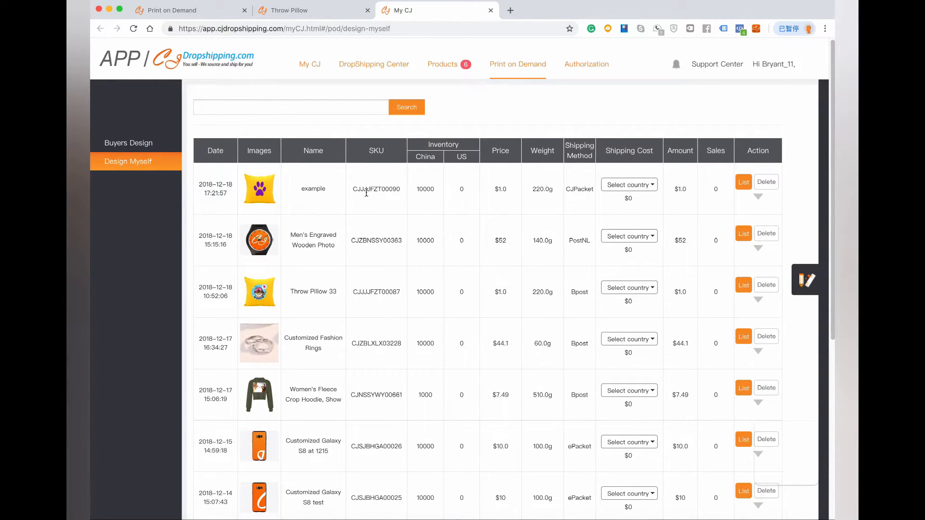
mouse_move(259, 189)
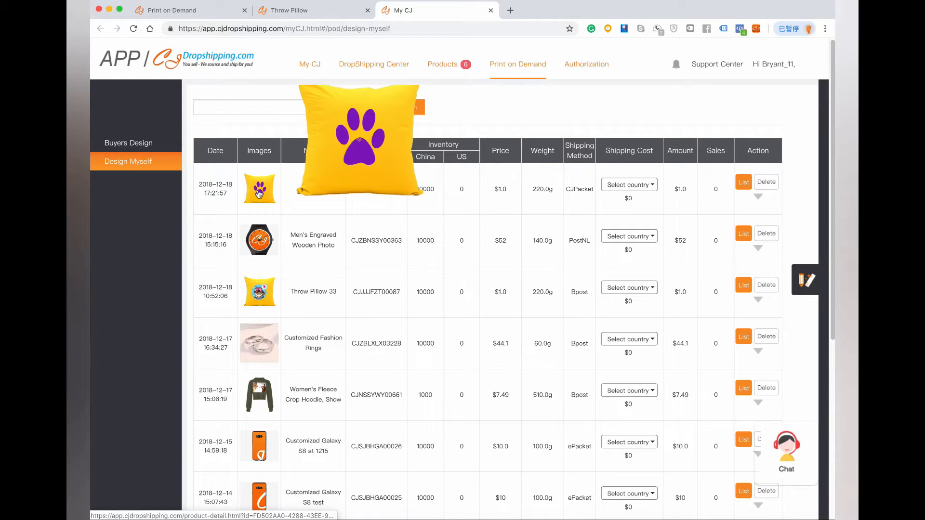
left_click(259, 189)
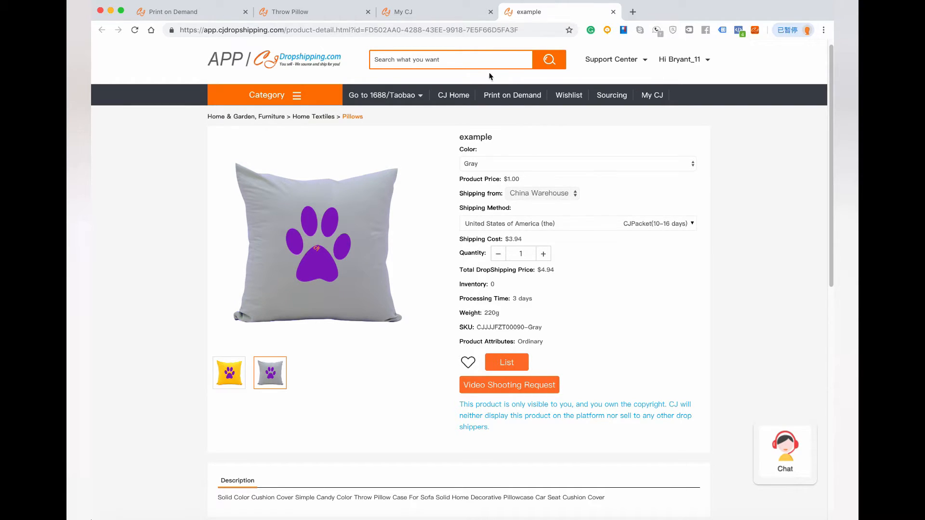
left_click(410, 11)
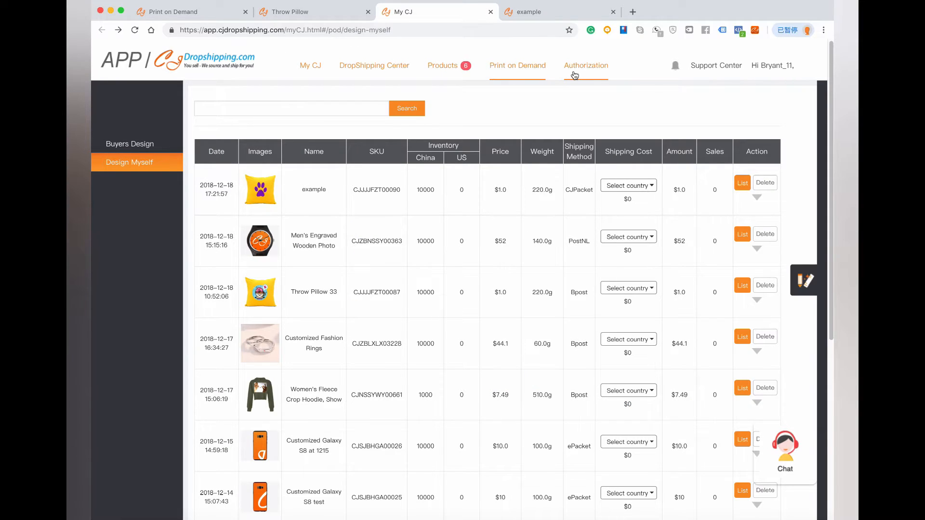
Attempt Add POD Feature for cjdropshipping-guide, dismiss the failure, and reopen the example tab.
left_click(586, 65)
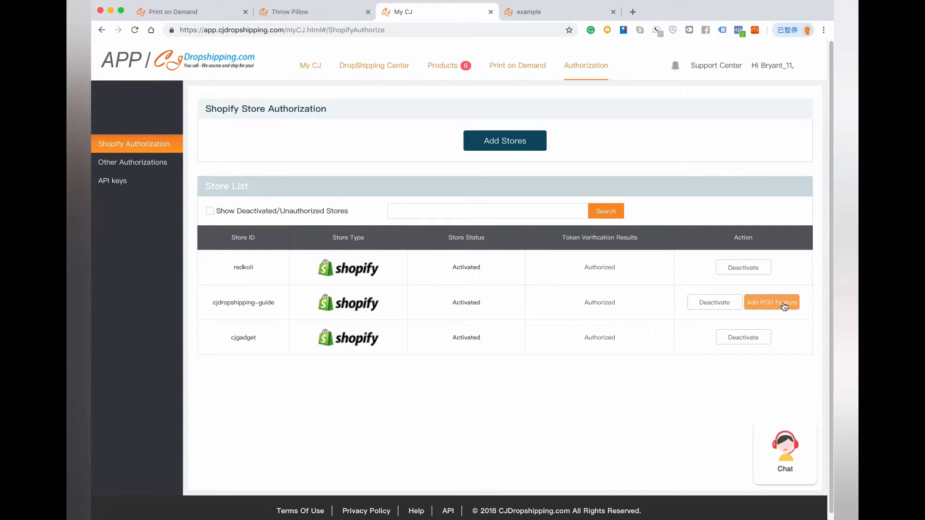
left_click(771, 302)
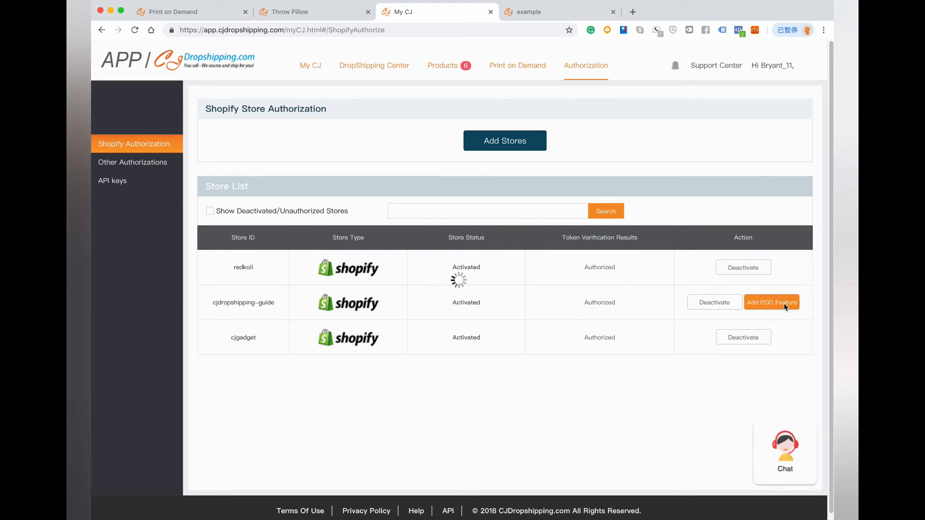
left_click(771, 302)
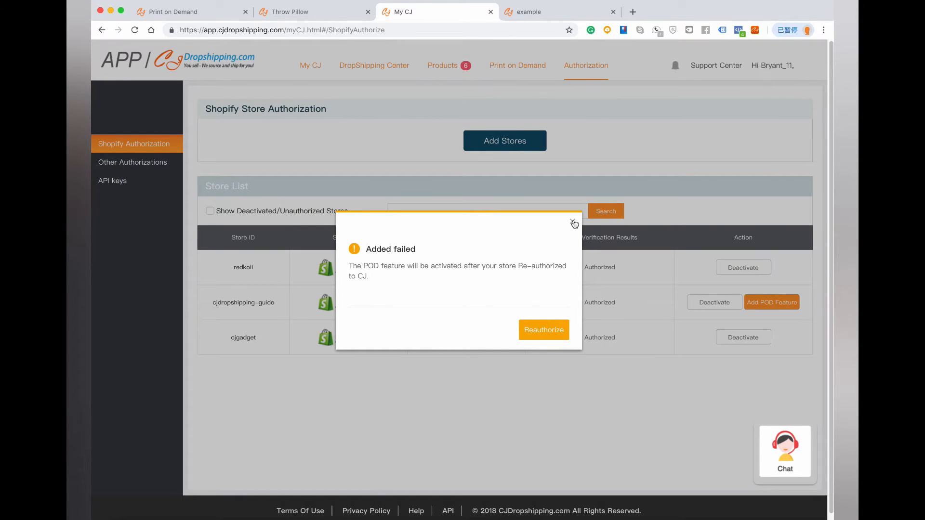
left_click(574, 223)
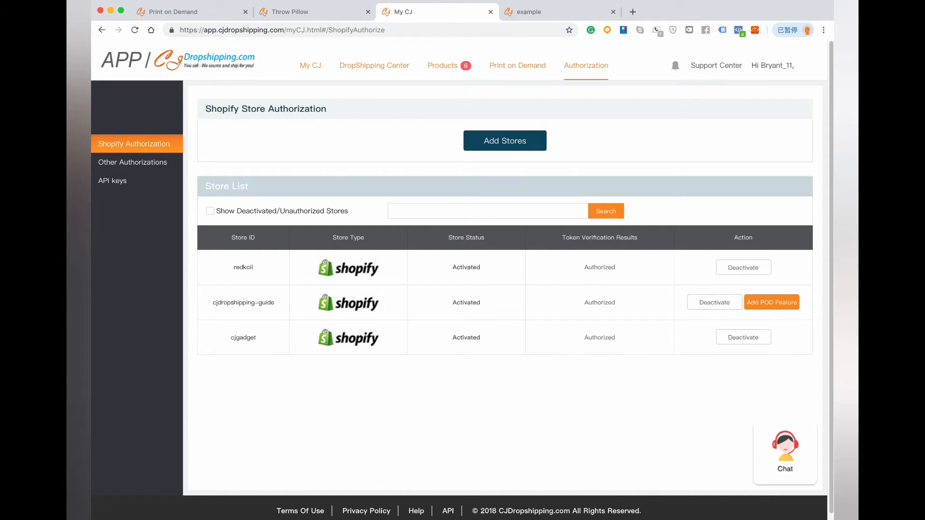
left_click(560, 11)
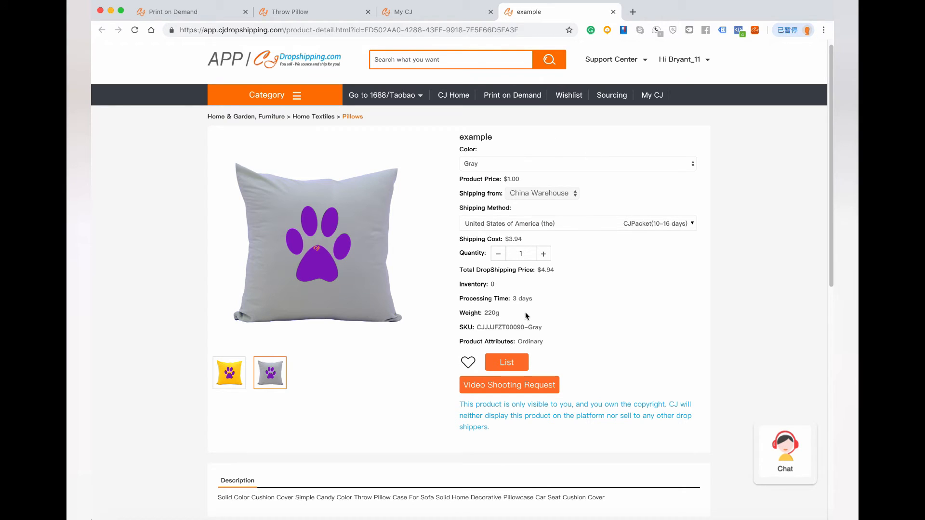
Set up the listing for store cjgadget, category HOME, with both SKUs ticked.
left_click(506, 362)
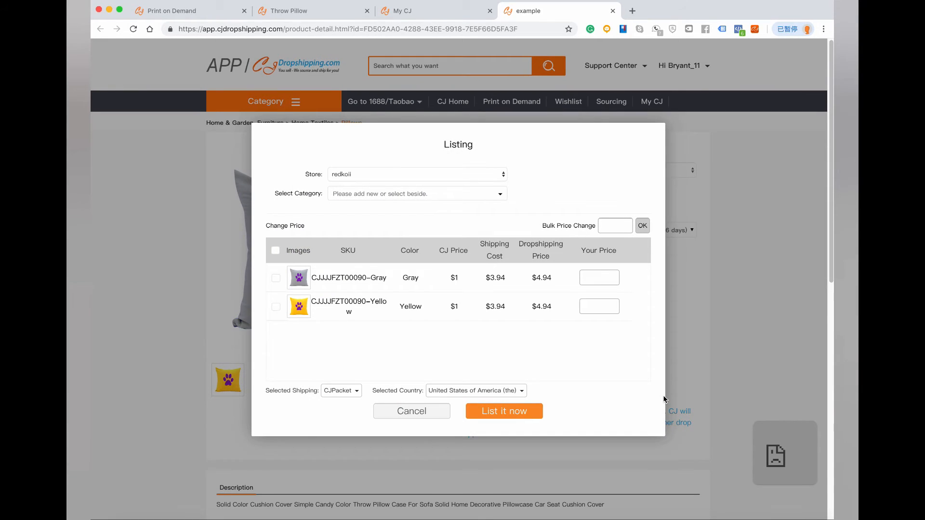
left_click(416, 173)
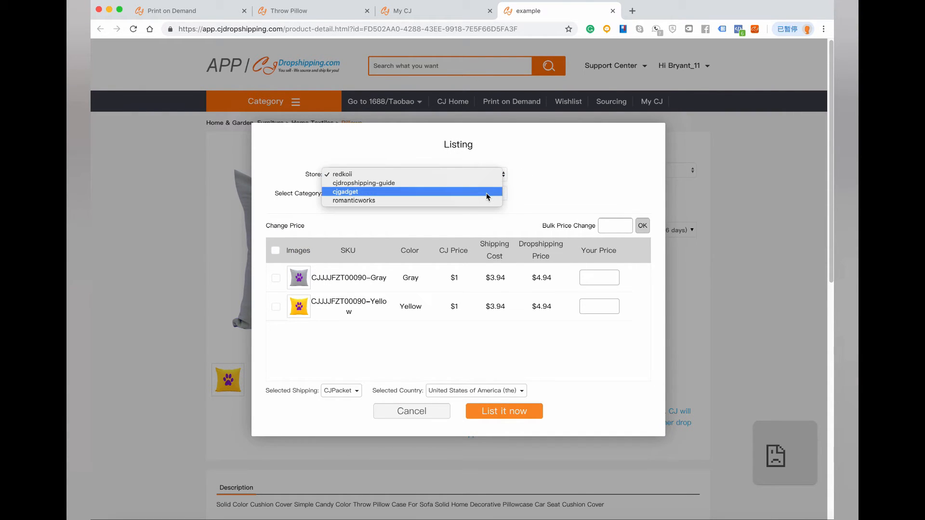
left_click(345, 191)
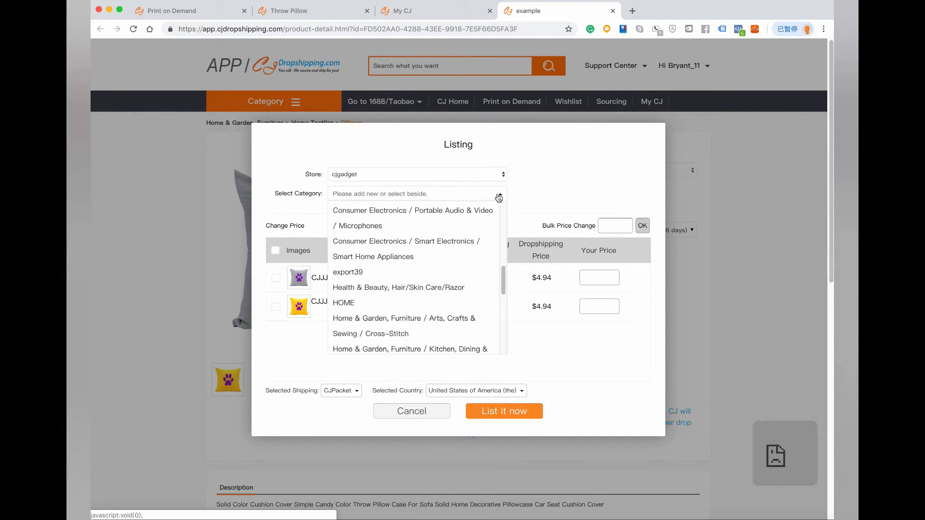
left_click(344, 303)
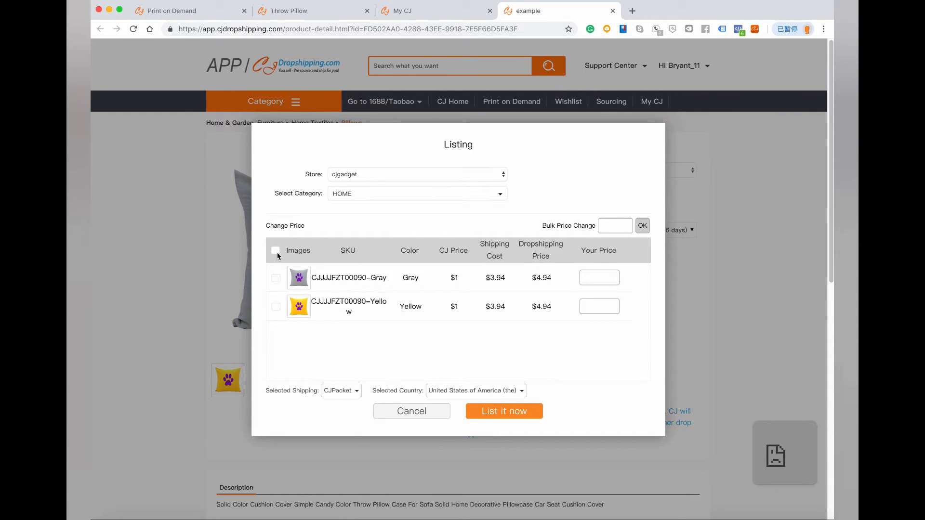
left_click(275, 250)
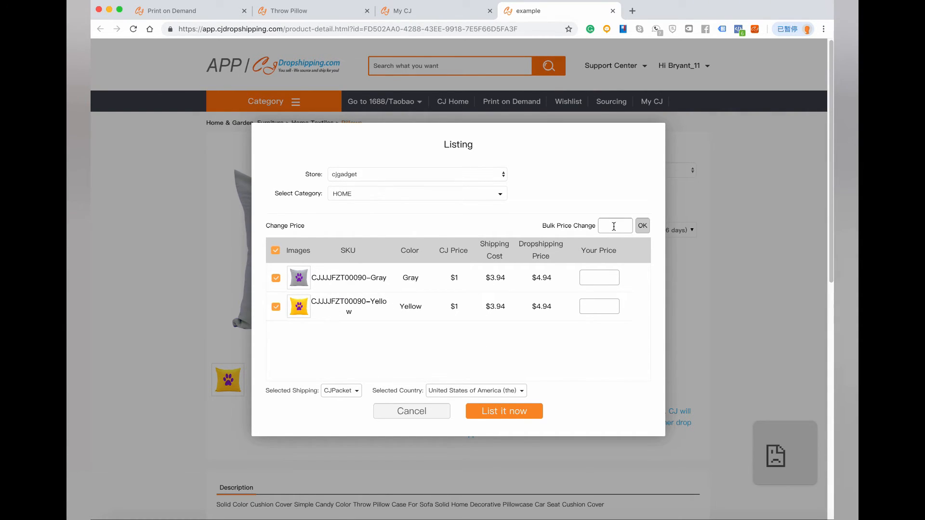
Price both variants at $6, publish the listing, and view it in Shopify.
left_click(642, 225)
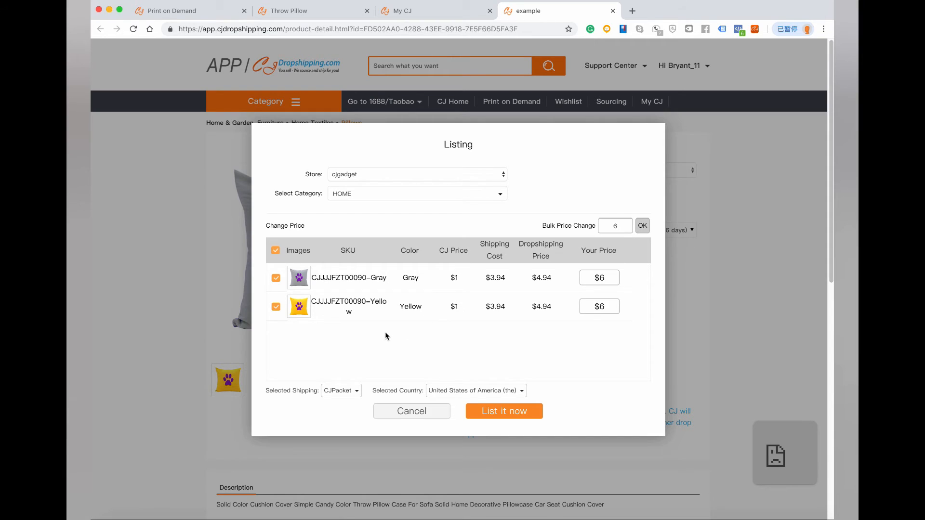
mouse_move(391, 413)
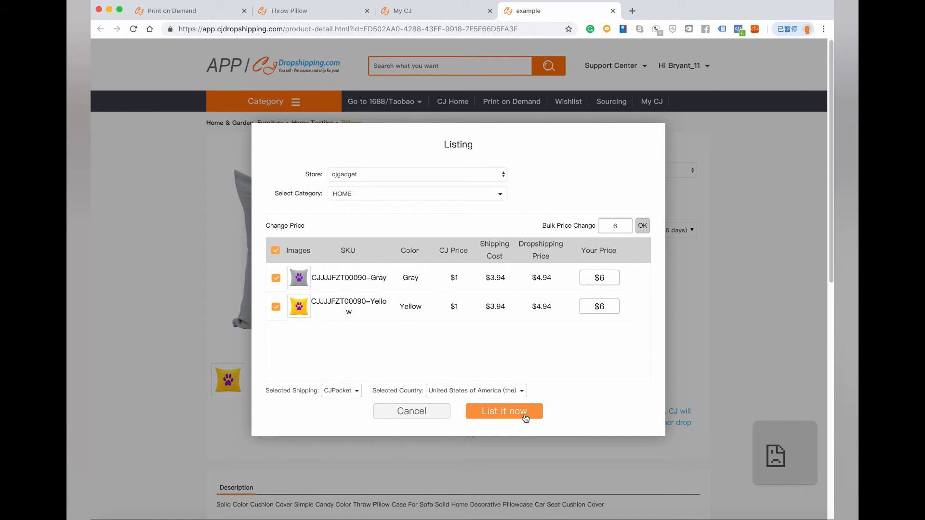
left_click(503, 411)
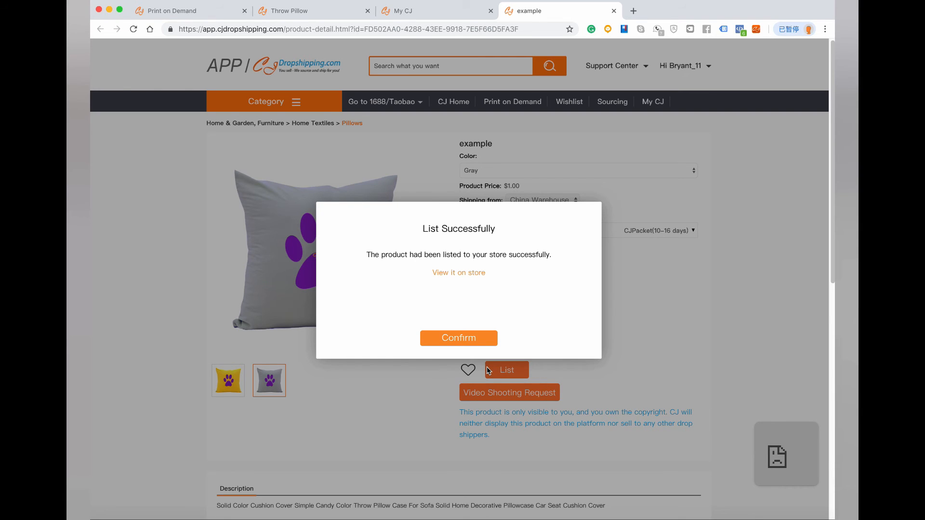
mouse_move(459, 272)
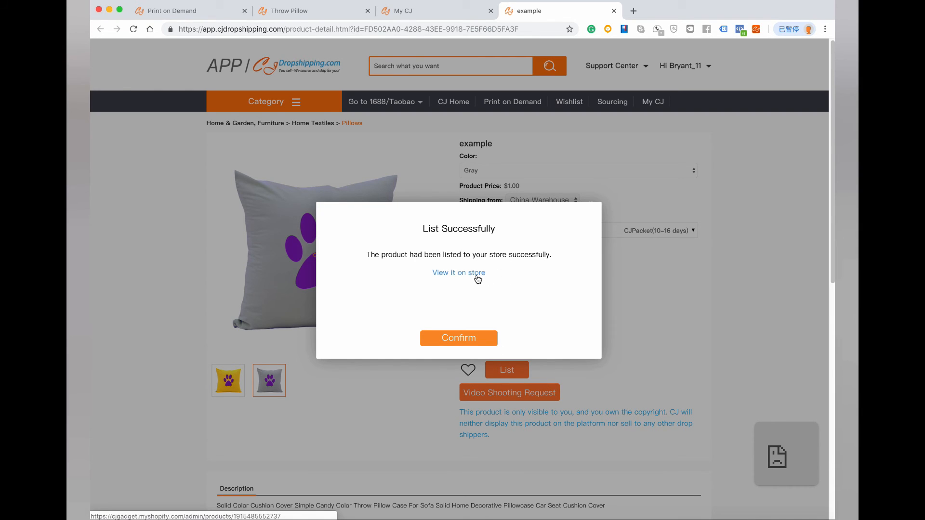
left_click(459, 273)
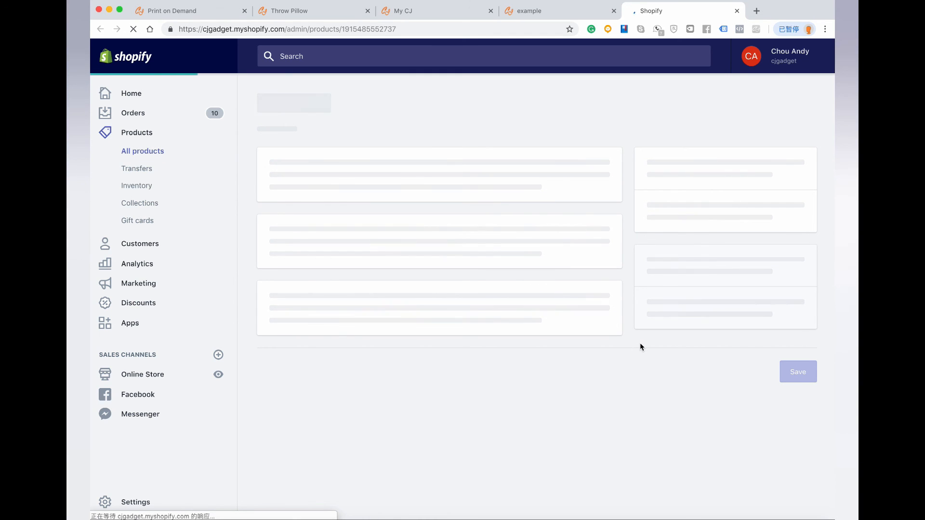